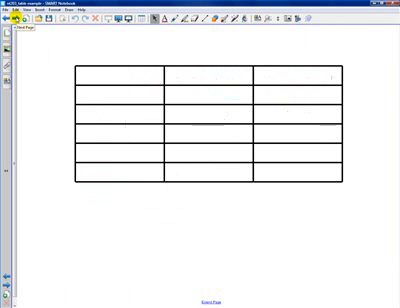
{"action": "type", "text": "Amphibian"}
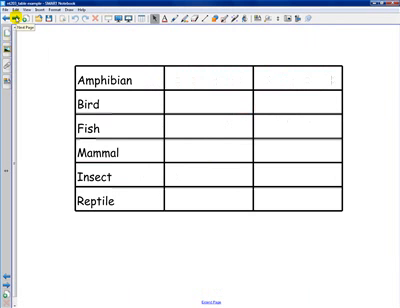